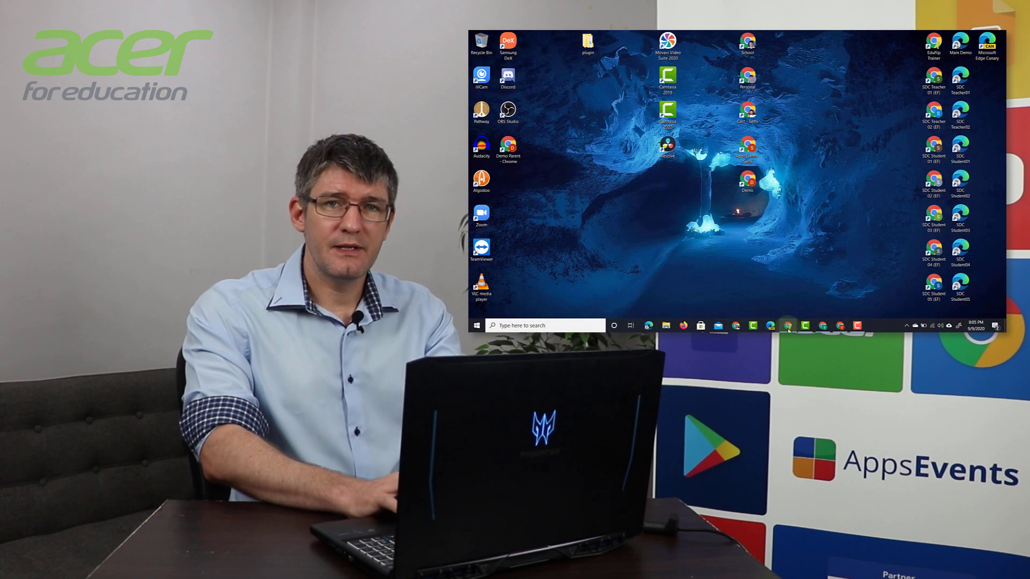
Step: Open the Google Classroom Masterclass class card to reach its stream
left_click(787, 325)
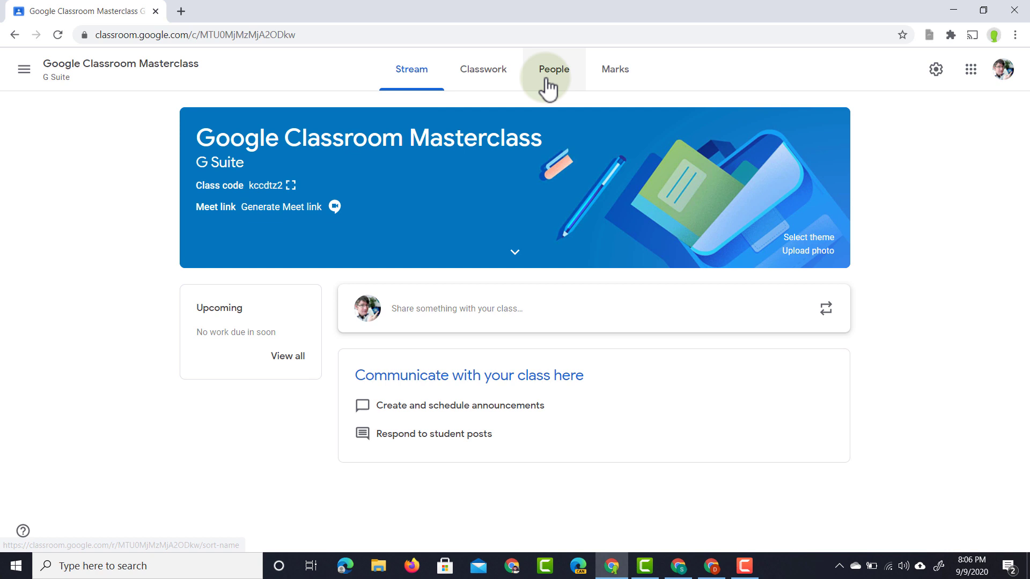
left_click(548, 69)
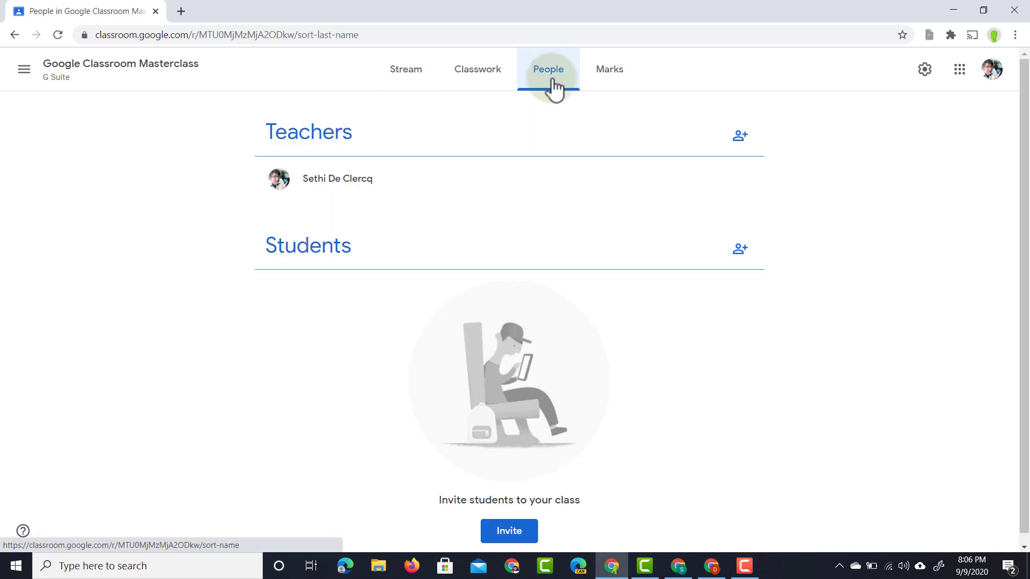
mouse_move(740, 249)
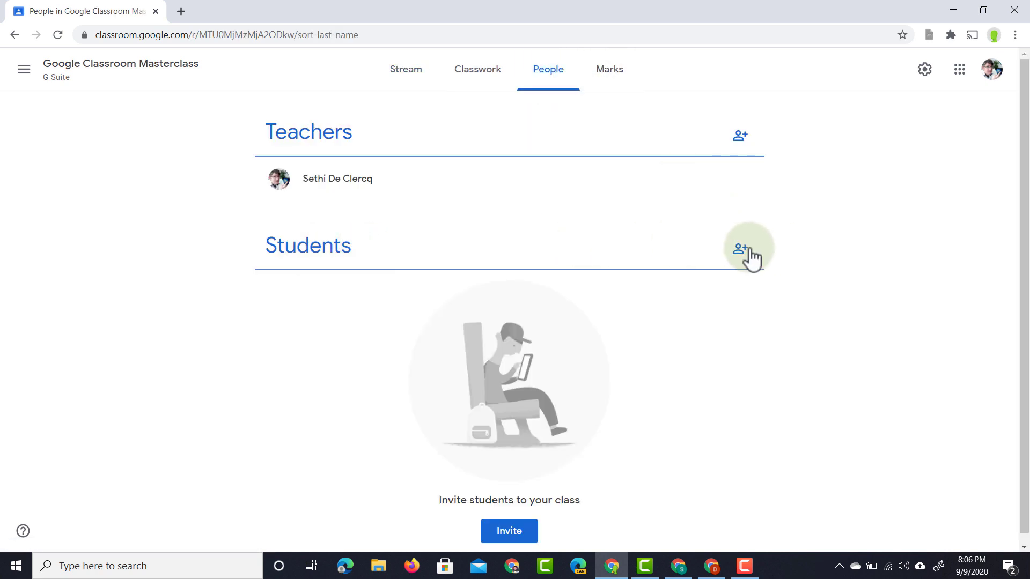
left_click(740, 250)
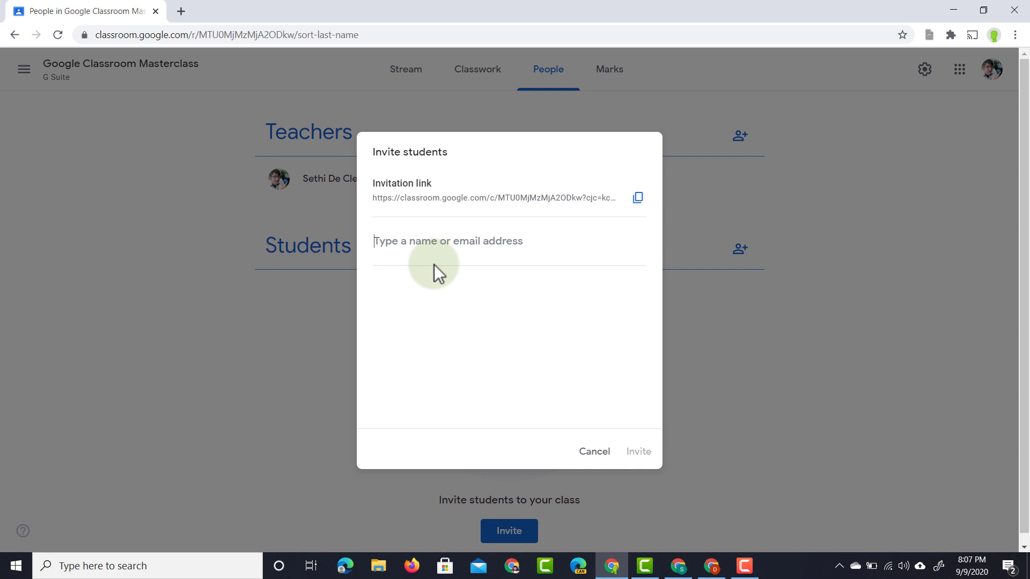
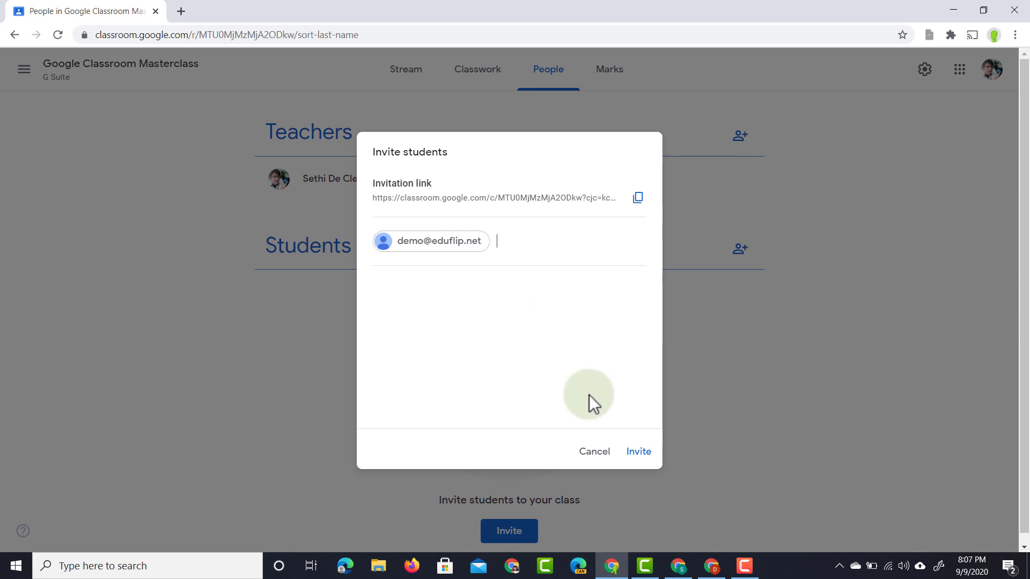
left_click(637, 453)
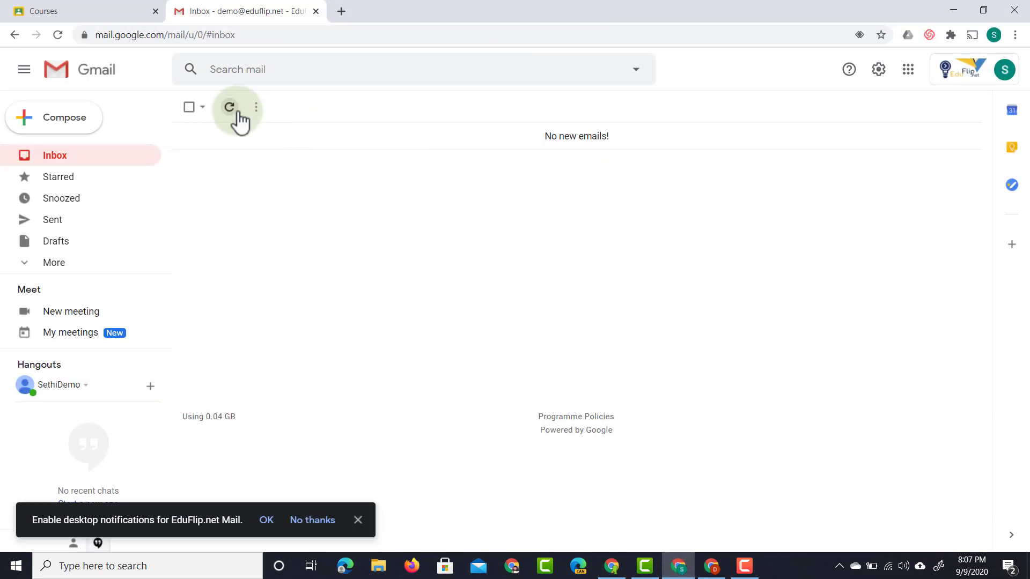
Step: Refresh the student's Gmail inbox and join the class from the invitation email
left_click(229, 108)
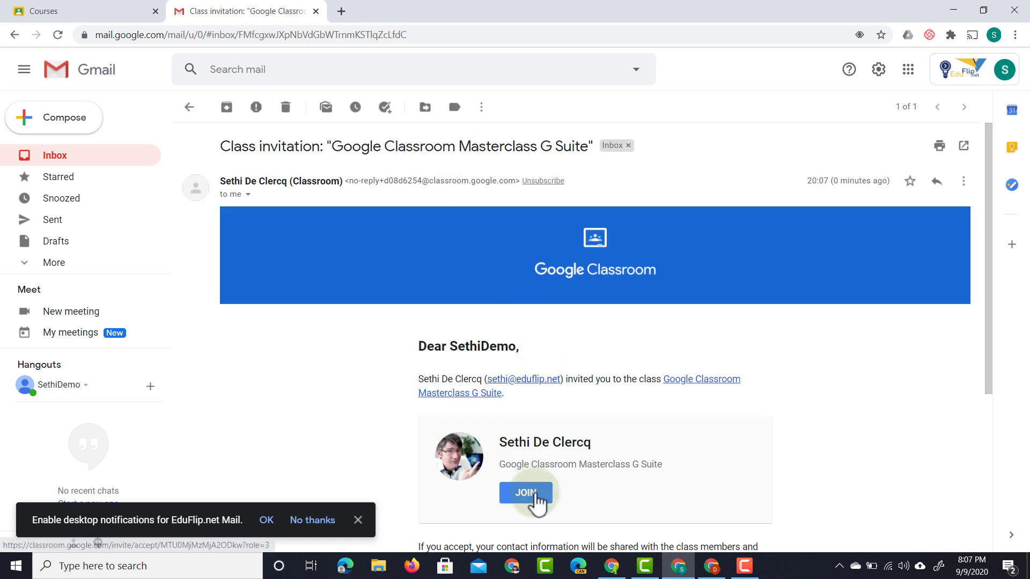
left_click(525, 494)
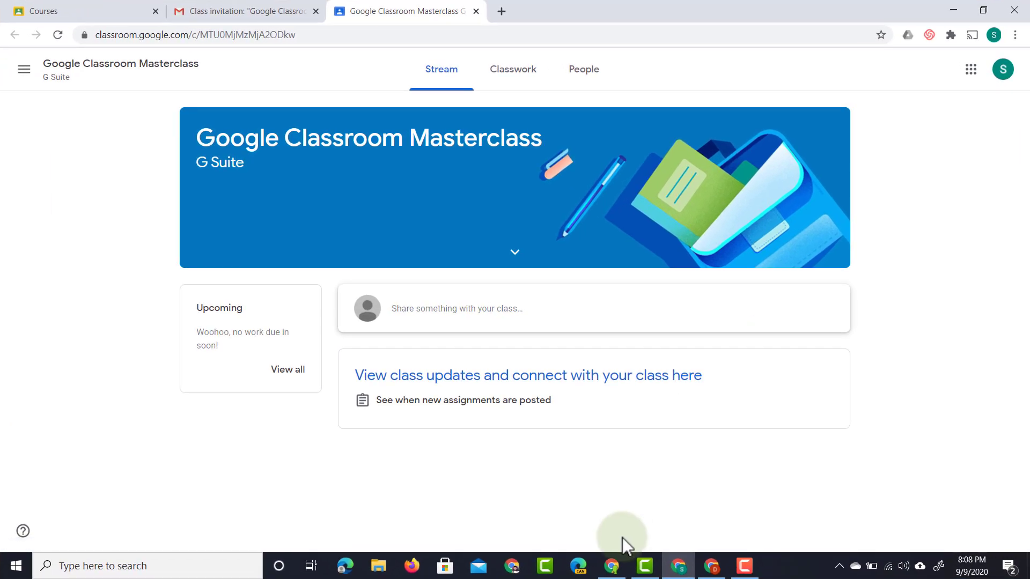
left_click(582, 69)
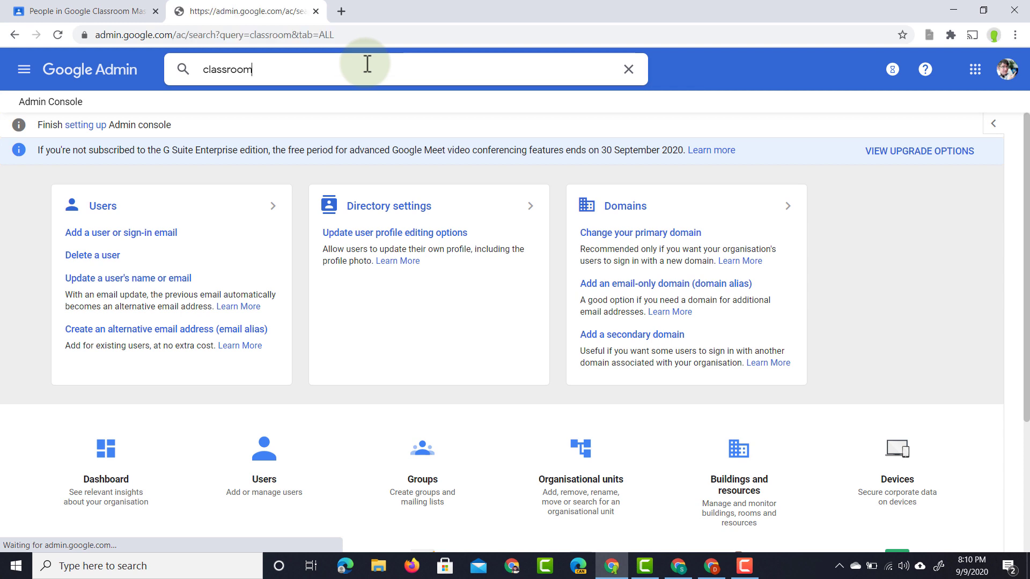
Step: In Admin Classroom settings, enable 'Allow parents and guardians' under Guardian access and save
key("Enter")
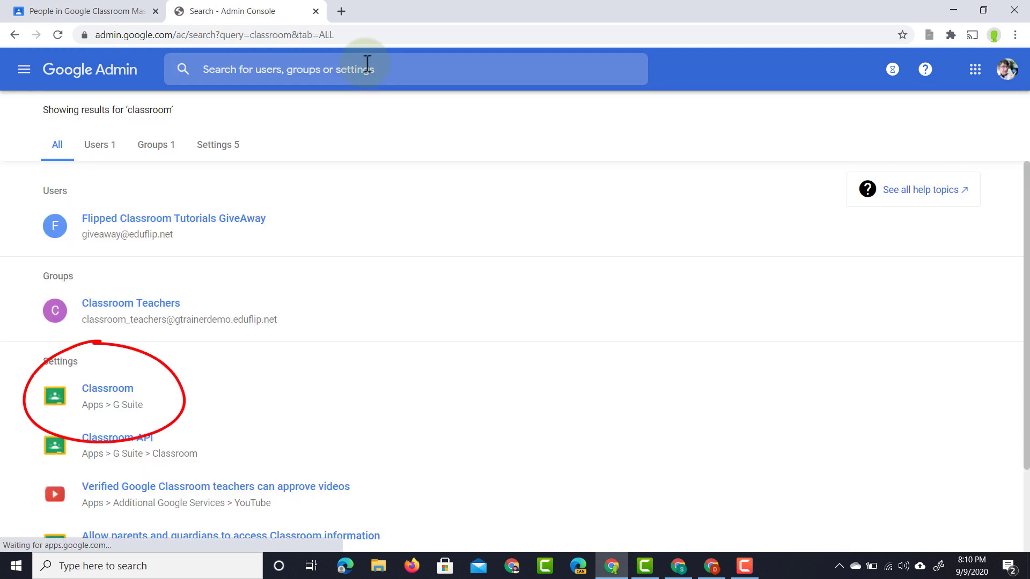
left_click(107, 388)
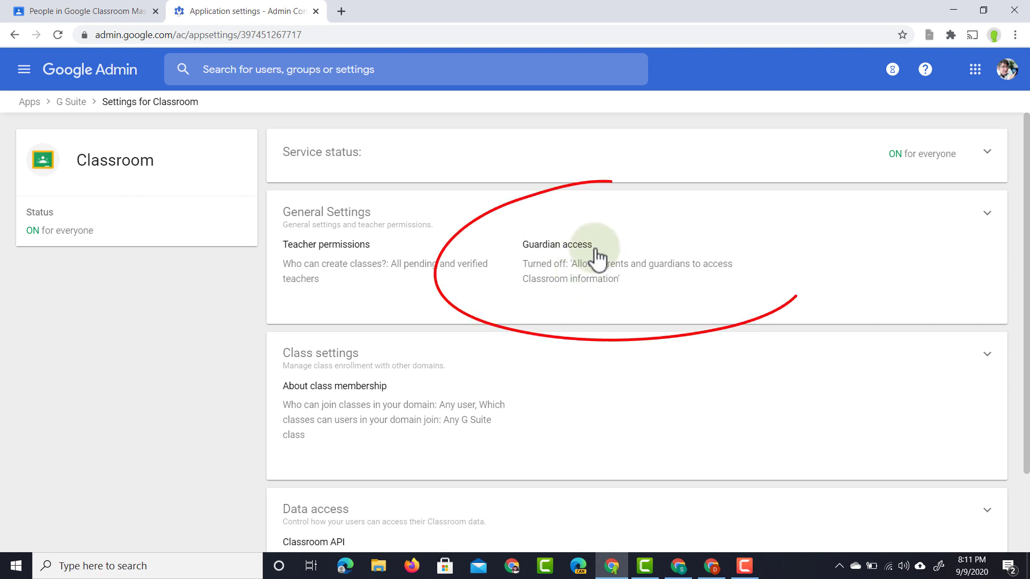
left_click(583, 252)
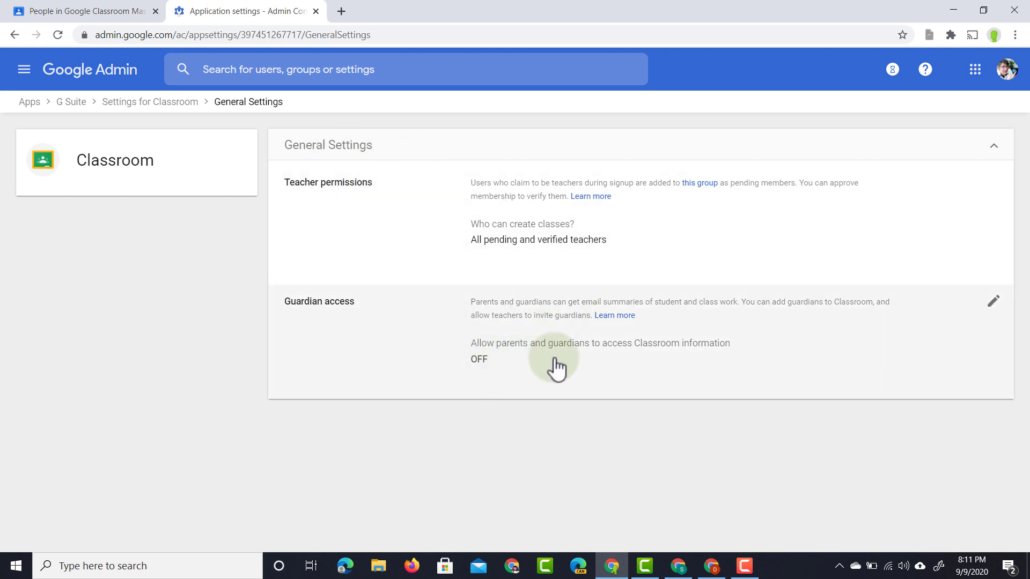
left_click(992, 301)
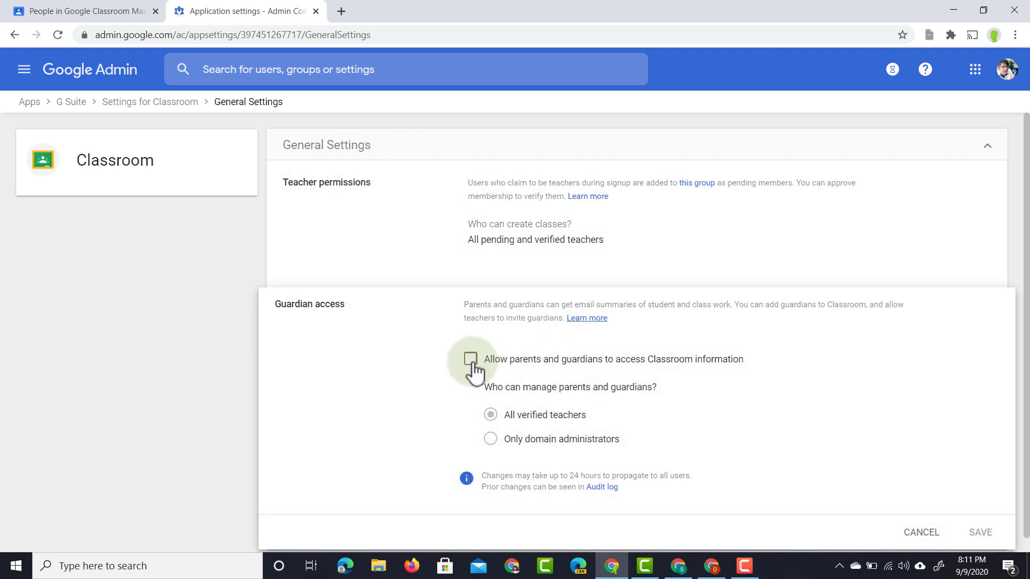
left_click(471, 359)
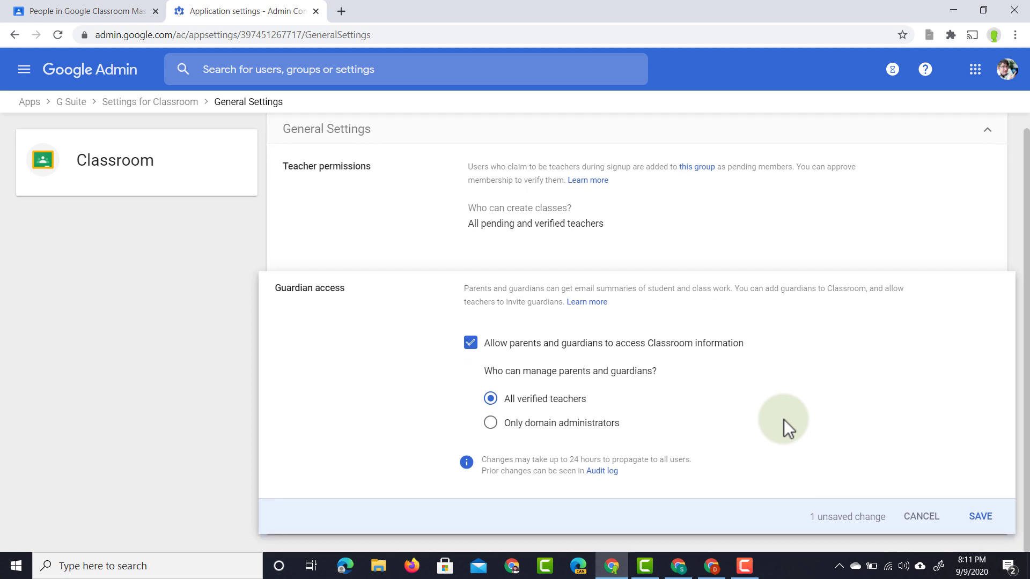
mouse_move(506, 411)
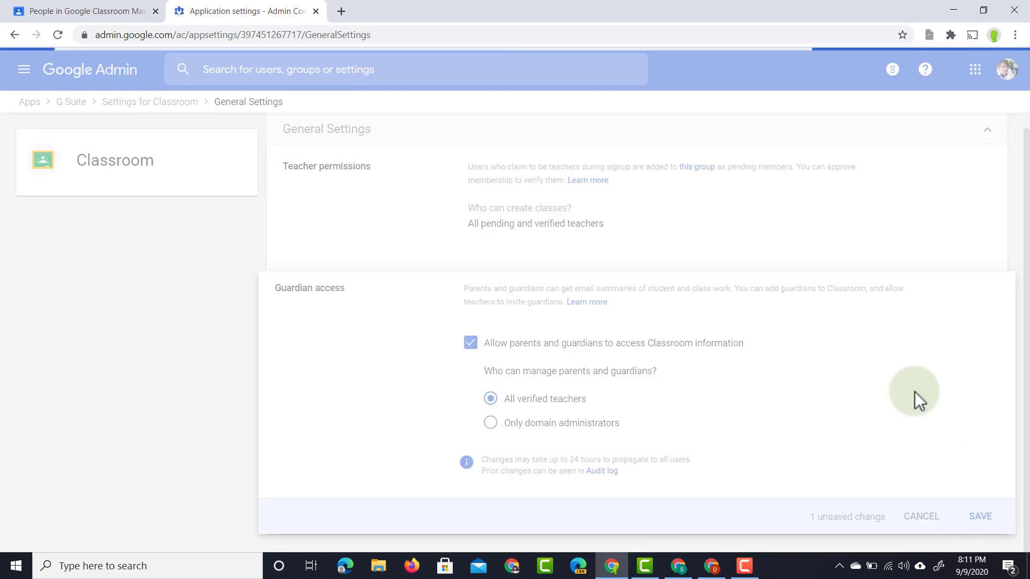
left_click(979, 516)
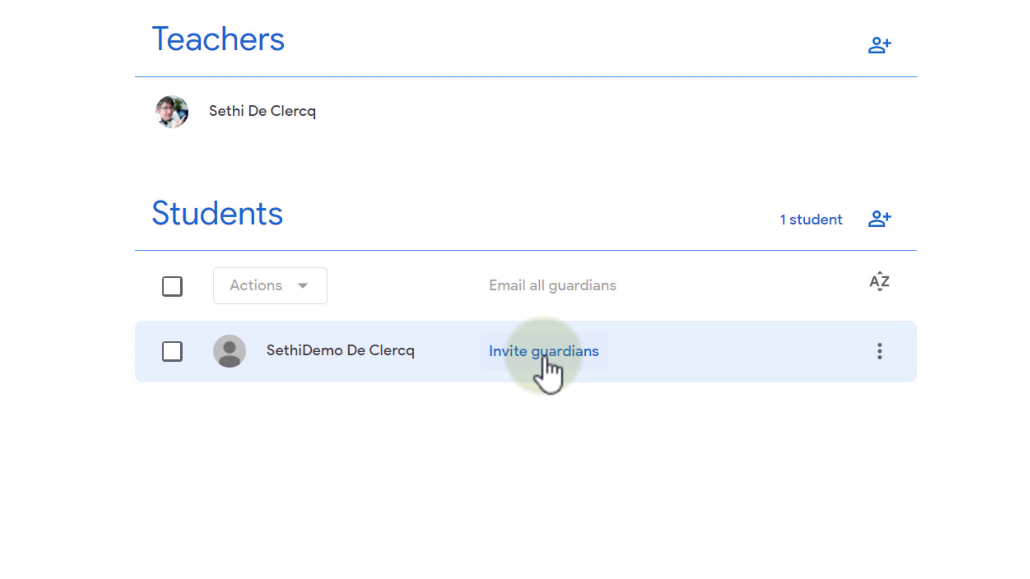
Step: Invite the parent@eduflip address as the student's guardian and add the class to email summaries
left_click(543, 351)
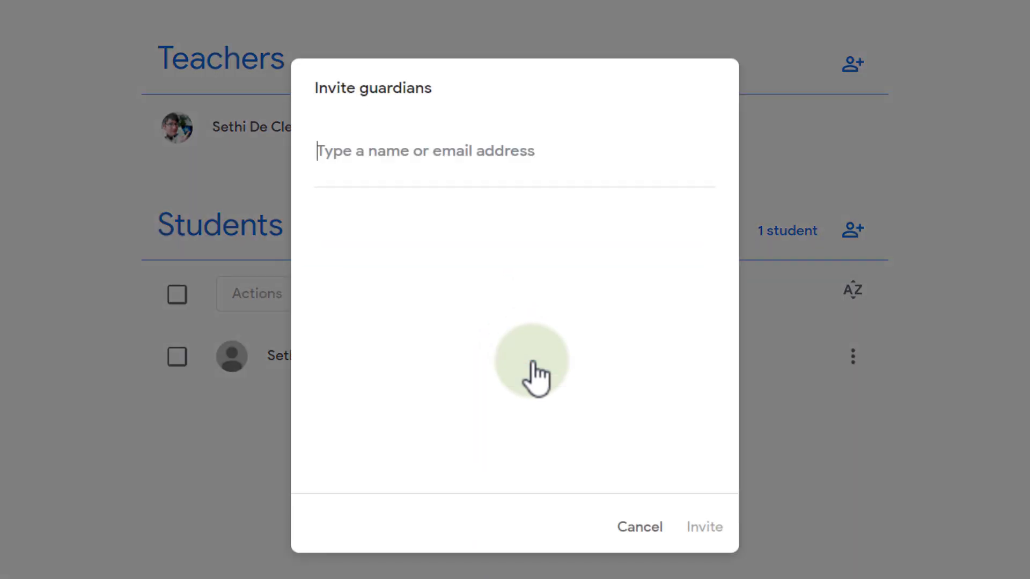
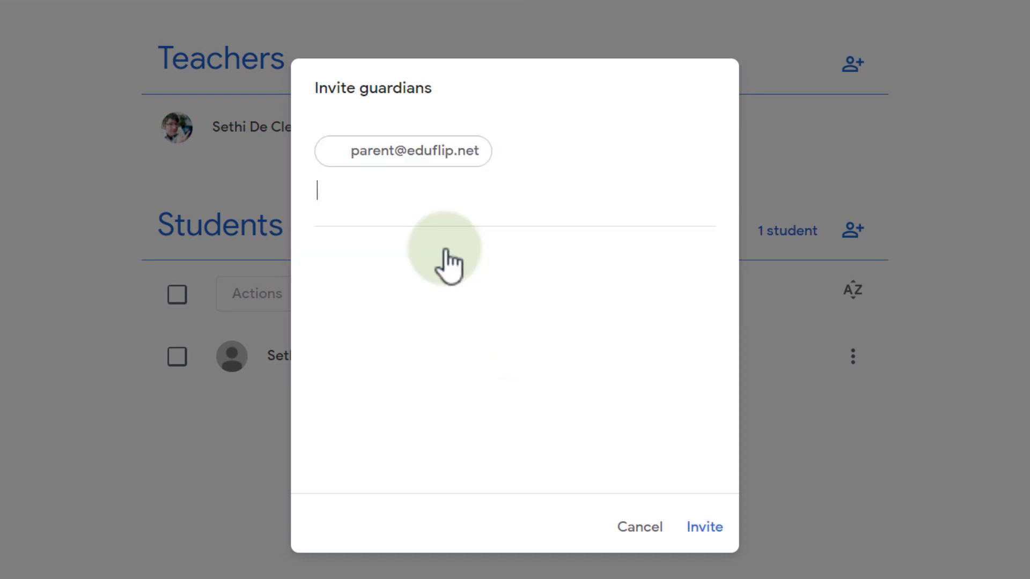
left_click(703, 526)
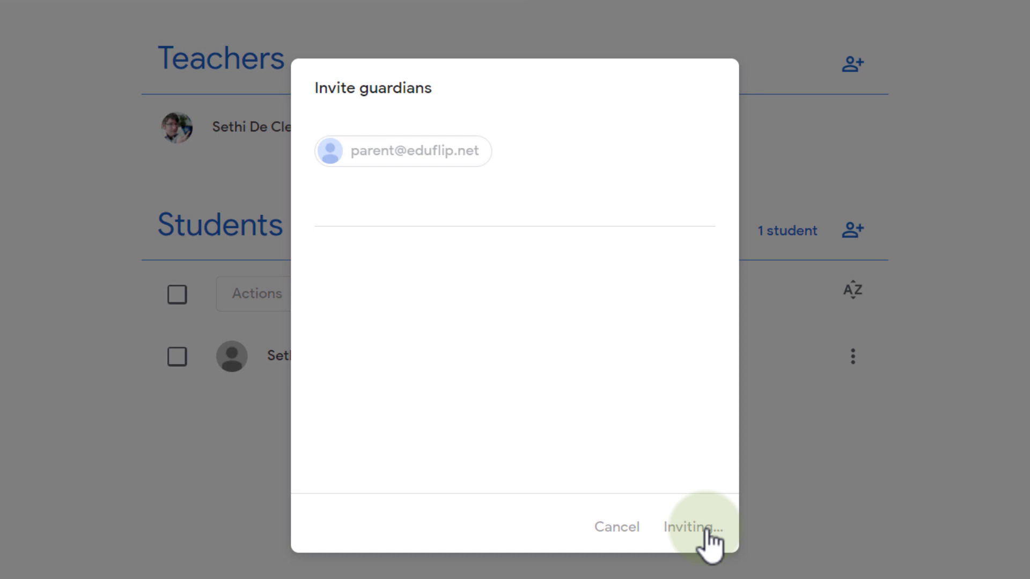
left_click(690, 529)
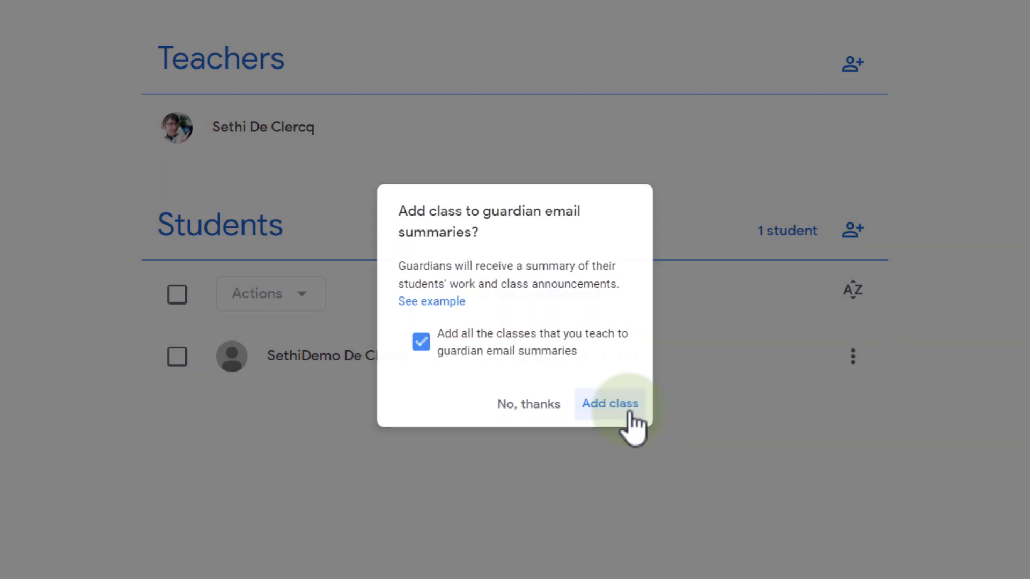
left_click(610, 403)
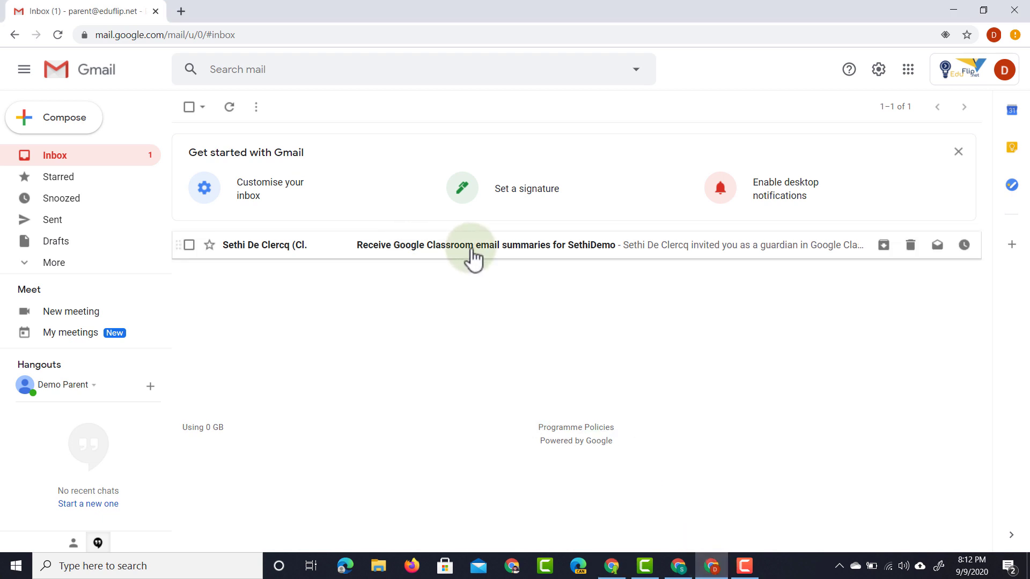
Step: Open the guardian invitation email, accept it, and accept Classroom email summaries
left_click(486, 245)
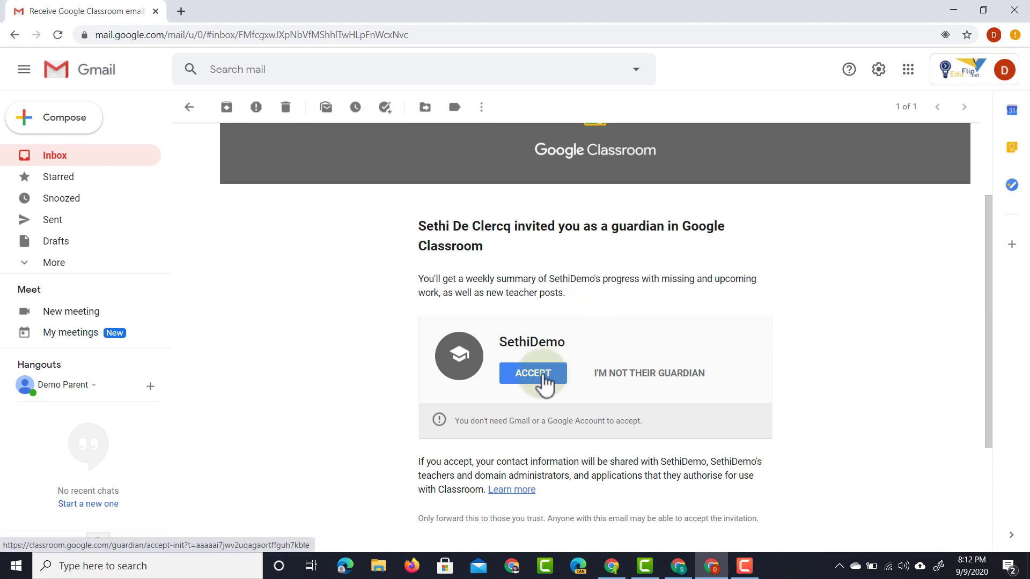
mouse_move(635, 381)
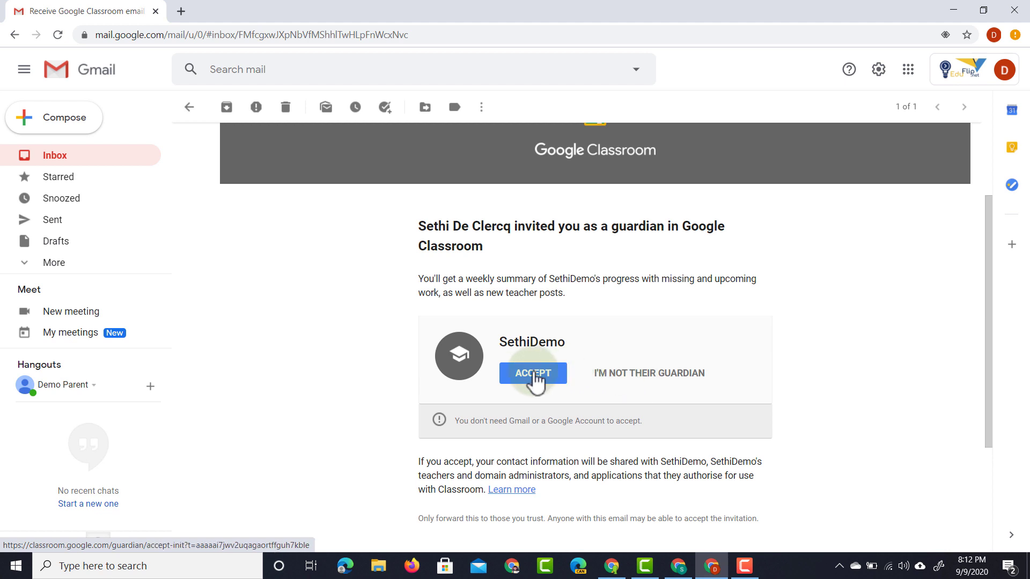
left_click(532, 373)
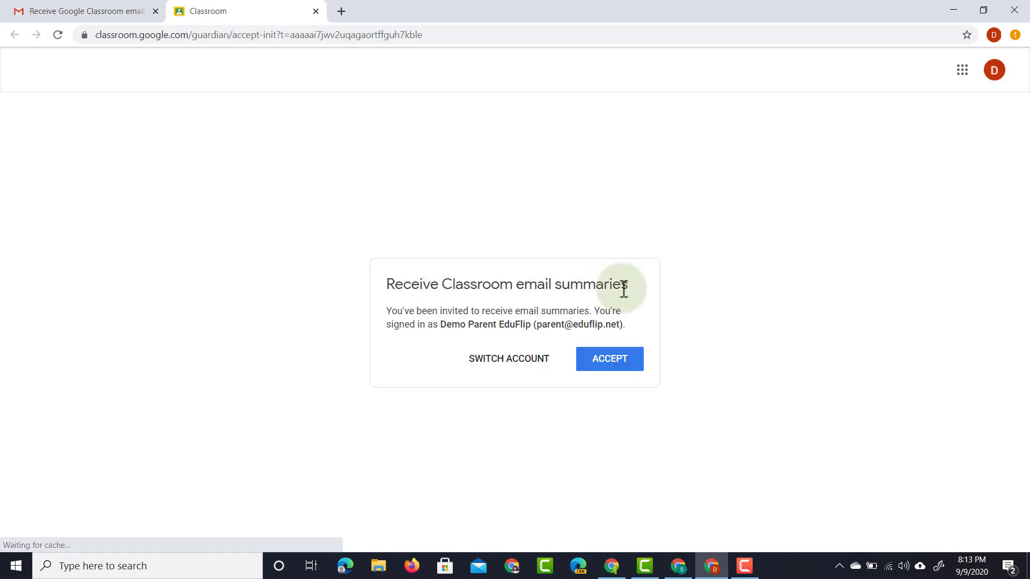
left_click(609, 358)
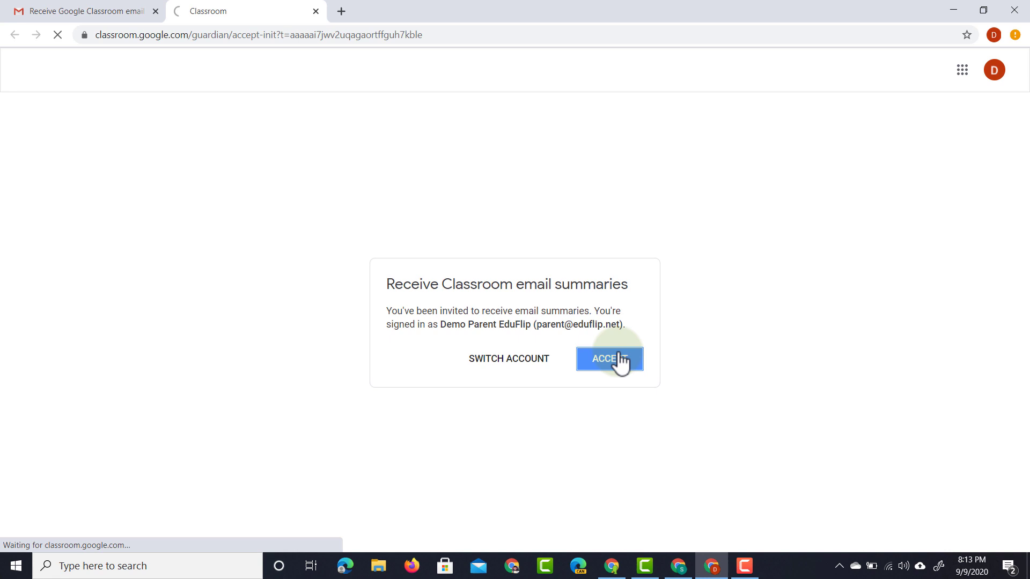
left_click(608, 358)
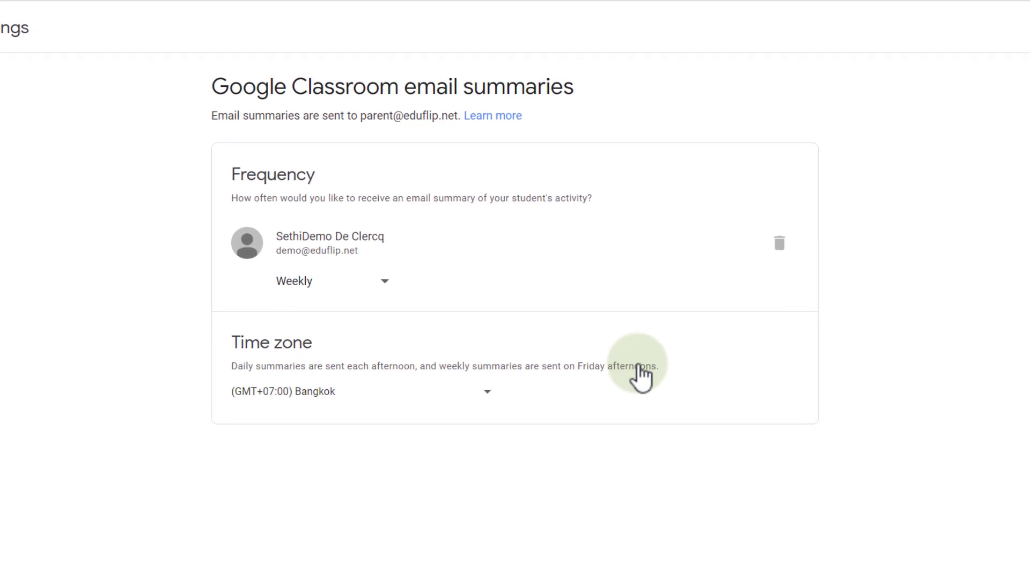
left_click(331, 281)
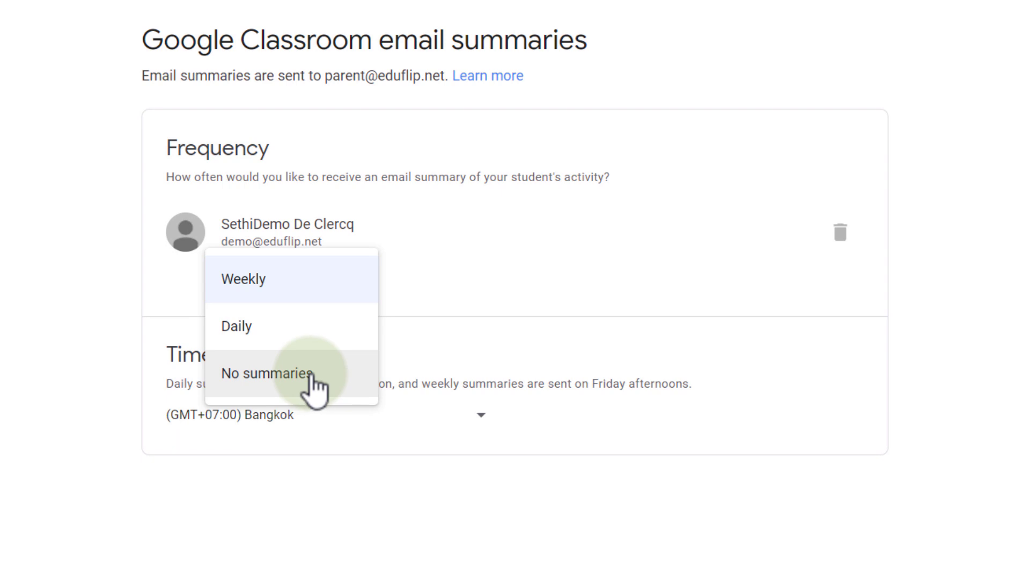
mouse_move(322, 295)
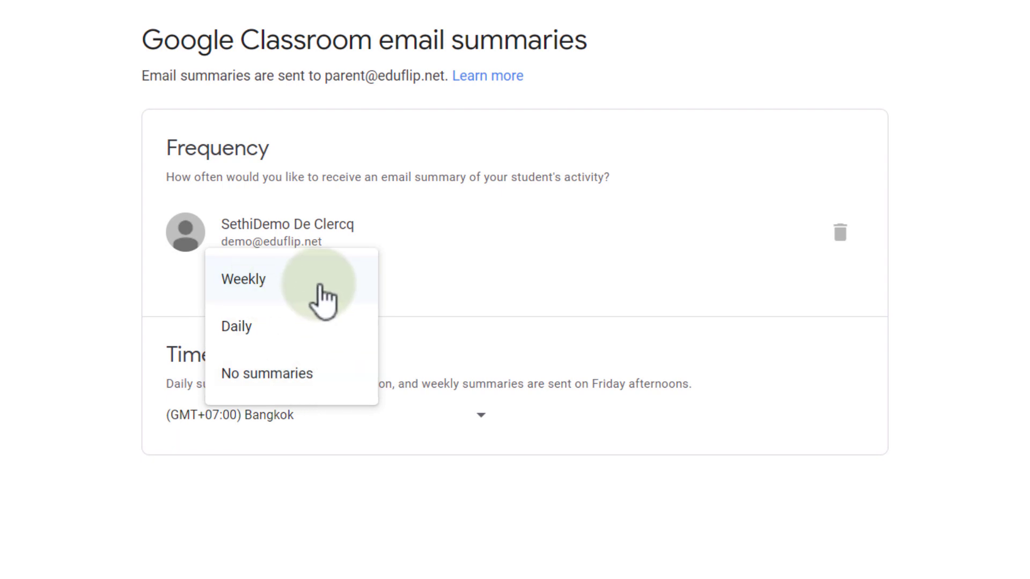
left_click(243, 278)
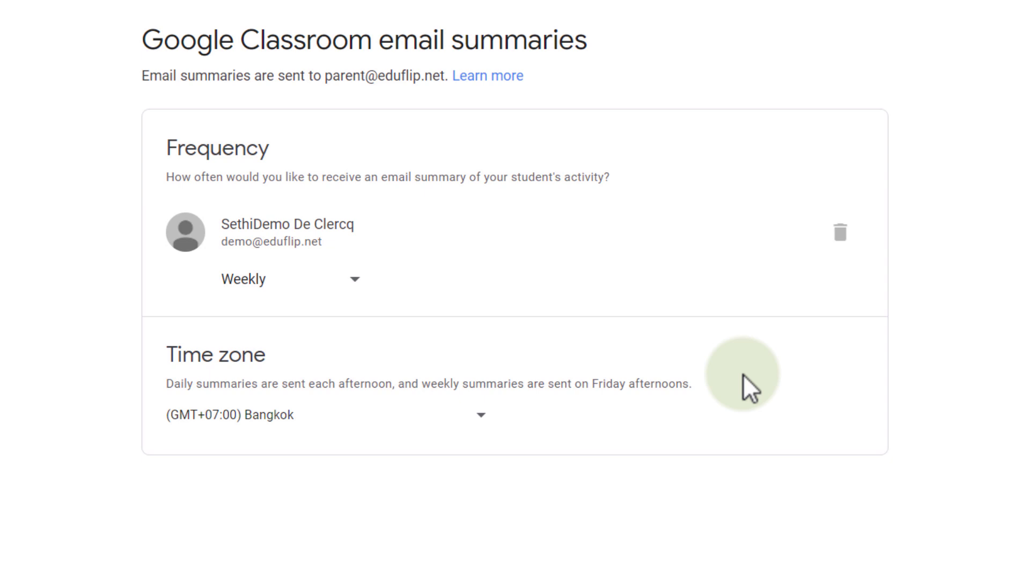
mouse_move(706, 128)
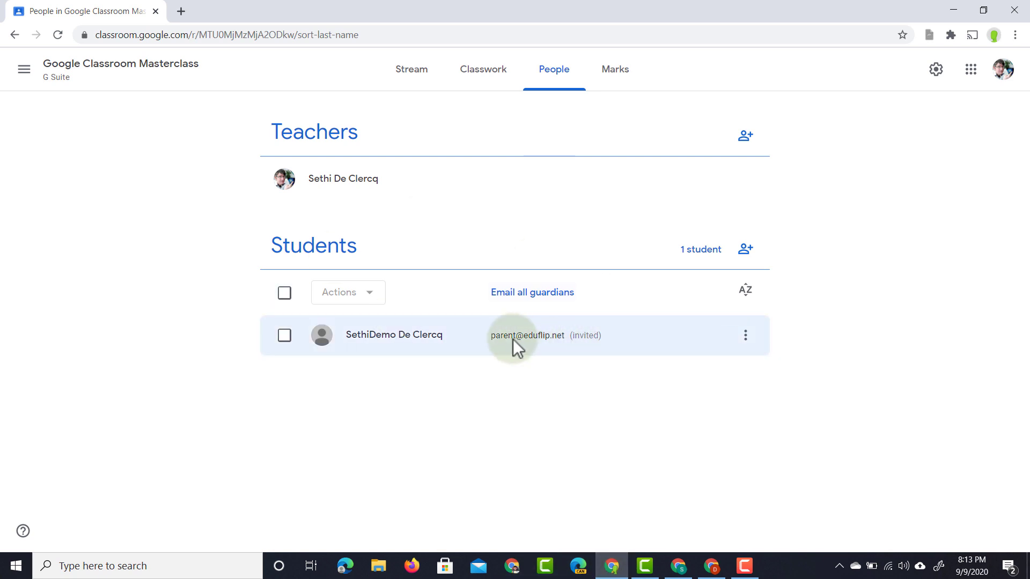
Step: Check the guardian under the student and choose Email guardians from the student's menu
left_click(57, 35)
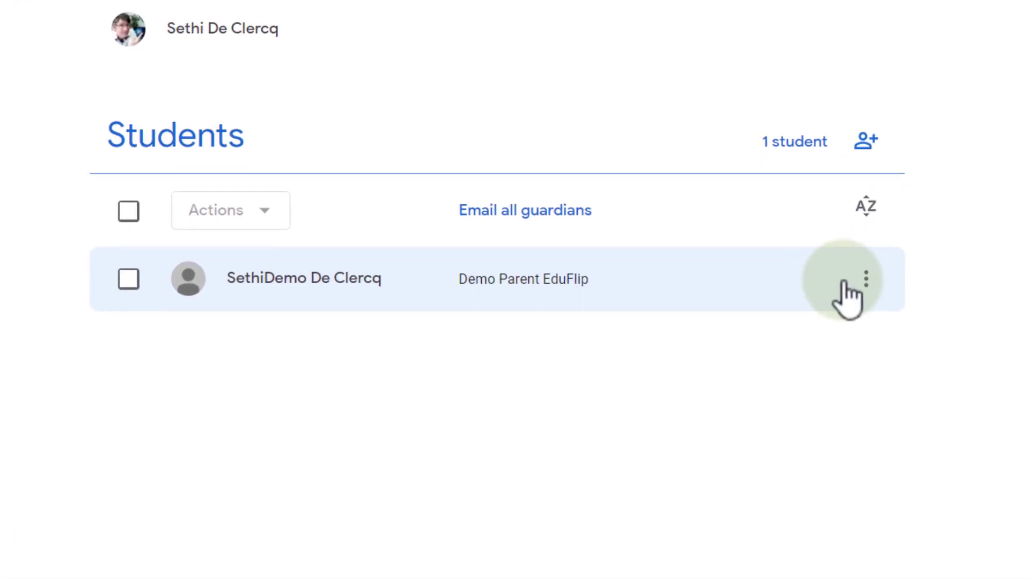
left_click(865, 277)
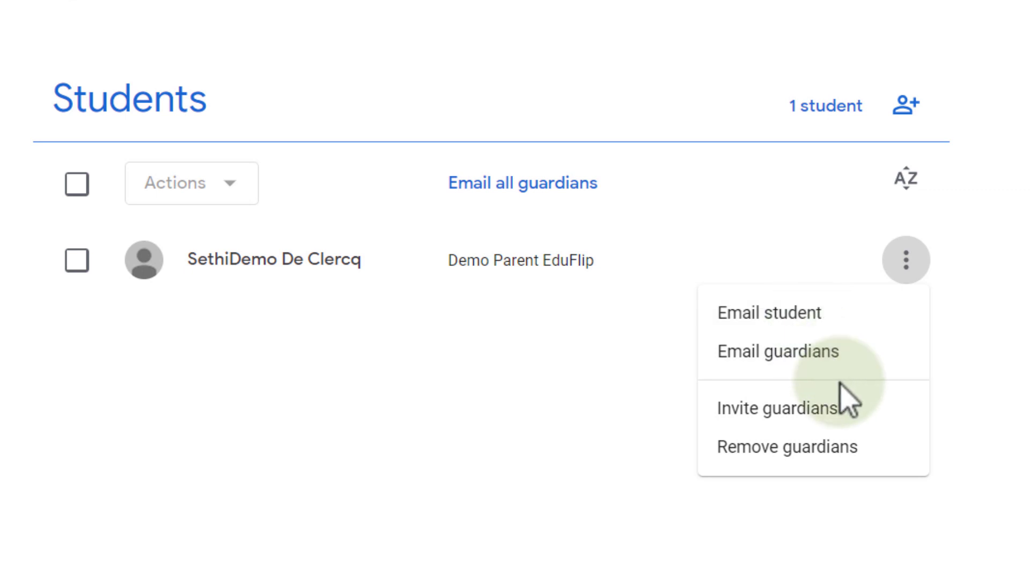
mouse_move(779, 408)
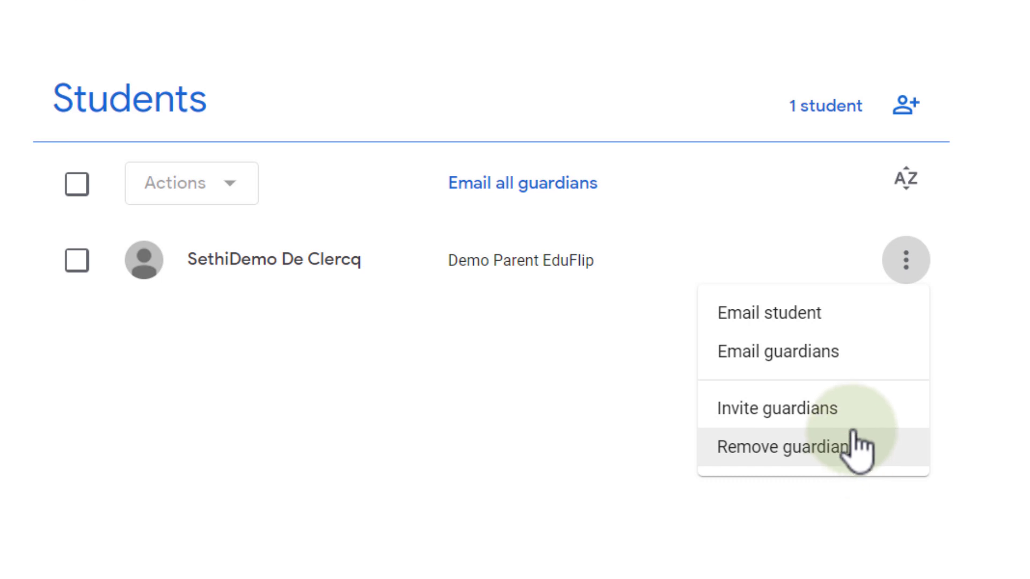
left_click(776, 351)
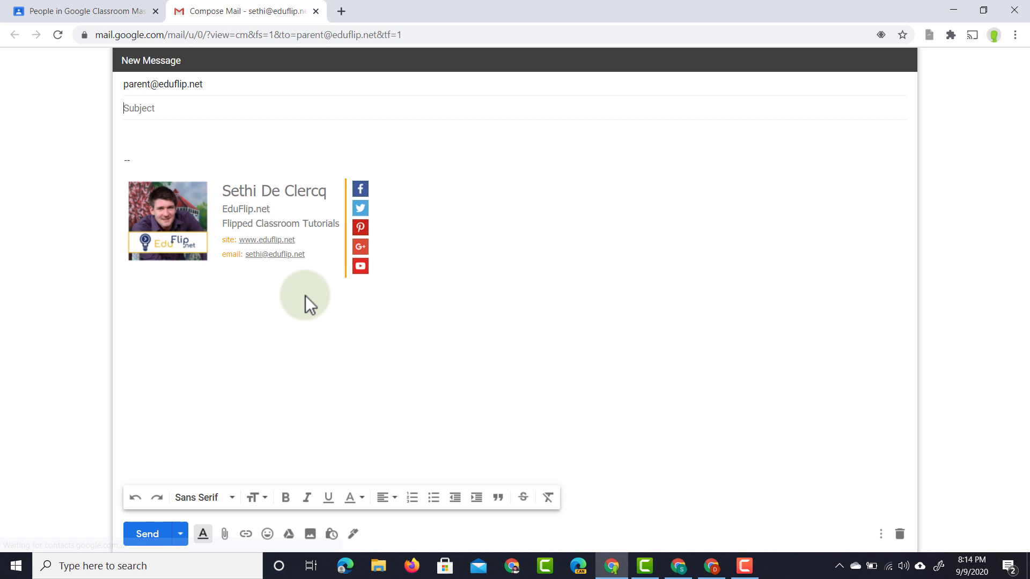